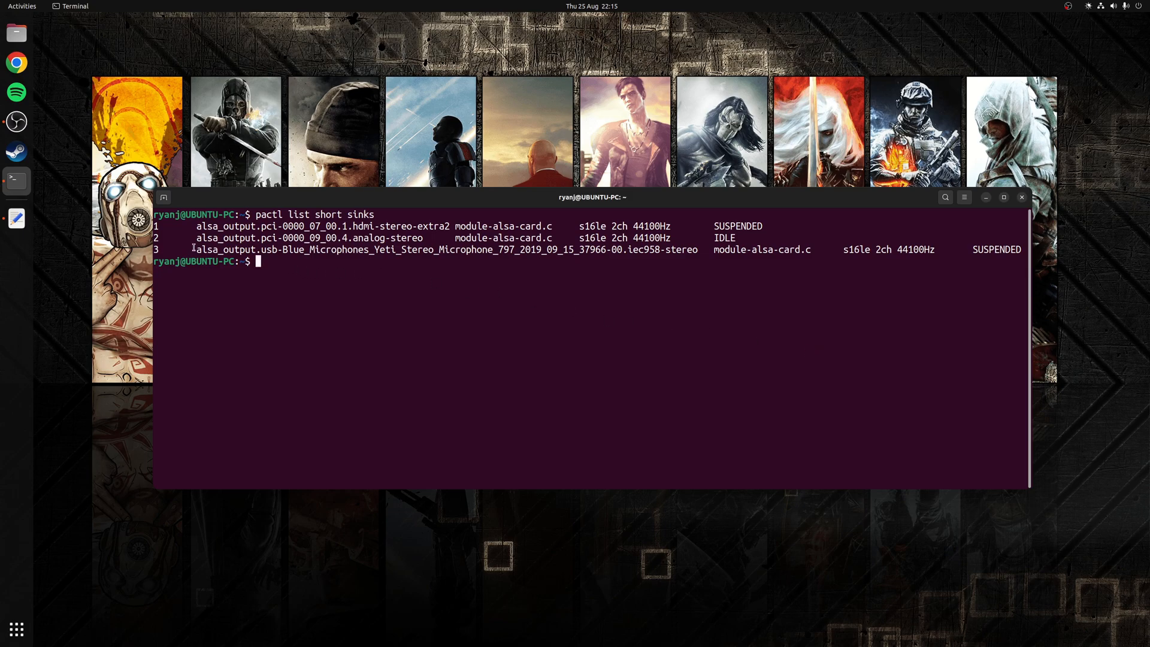
Set alsa_output.pci-0000_09_00.4.analog-stereo as the default sink with pactl set-default-sink.
double_click(308, 238)
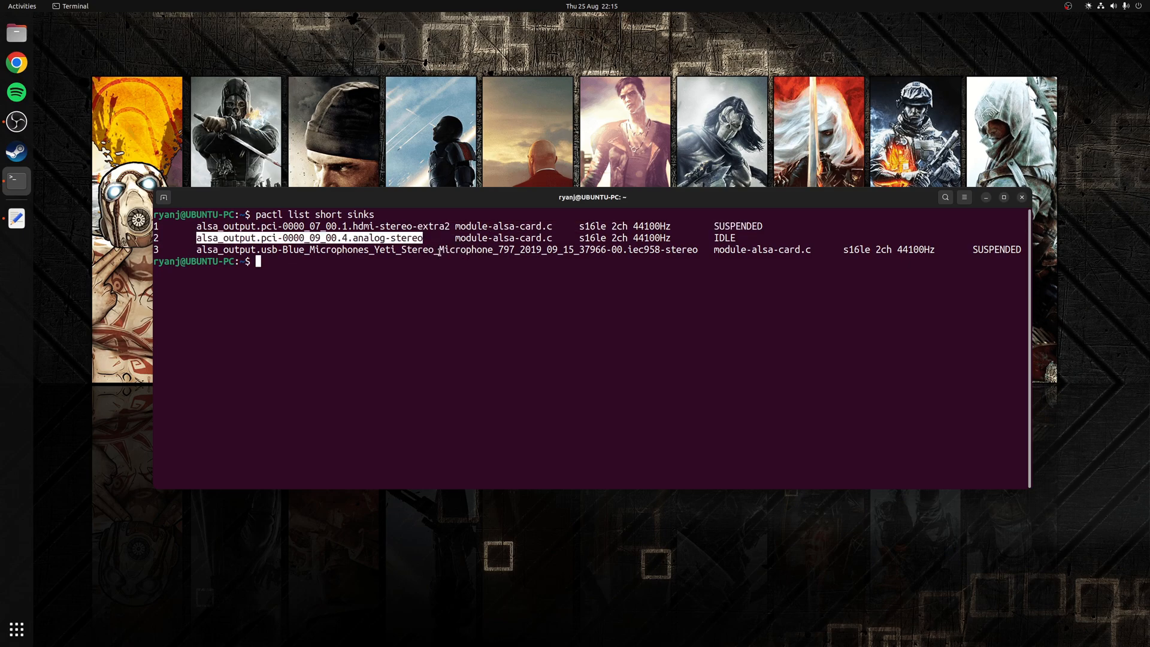
text(pactl set-default-sink)
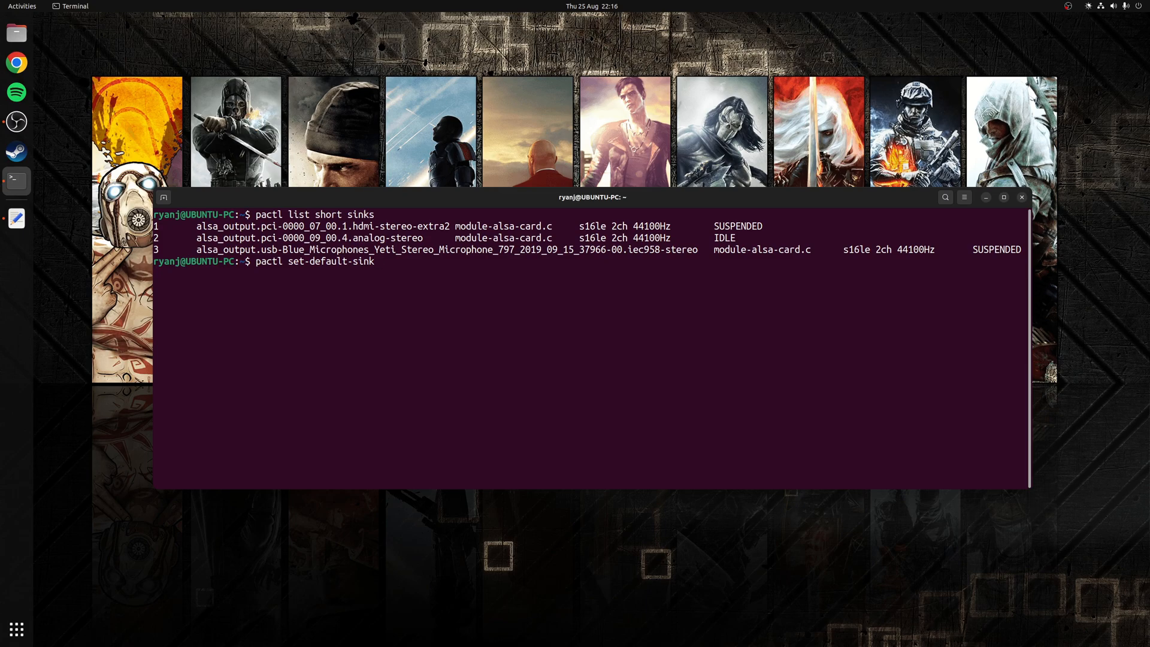
text(alsa_output.pci-0000_09_00.4.analog-stereo)
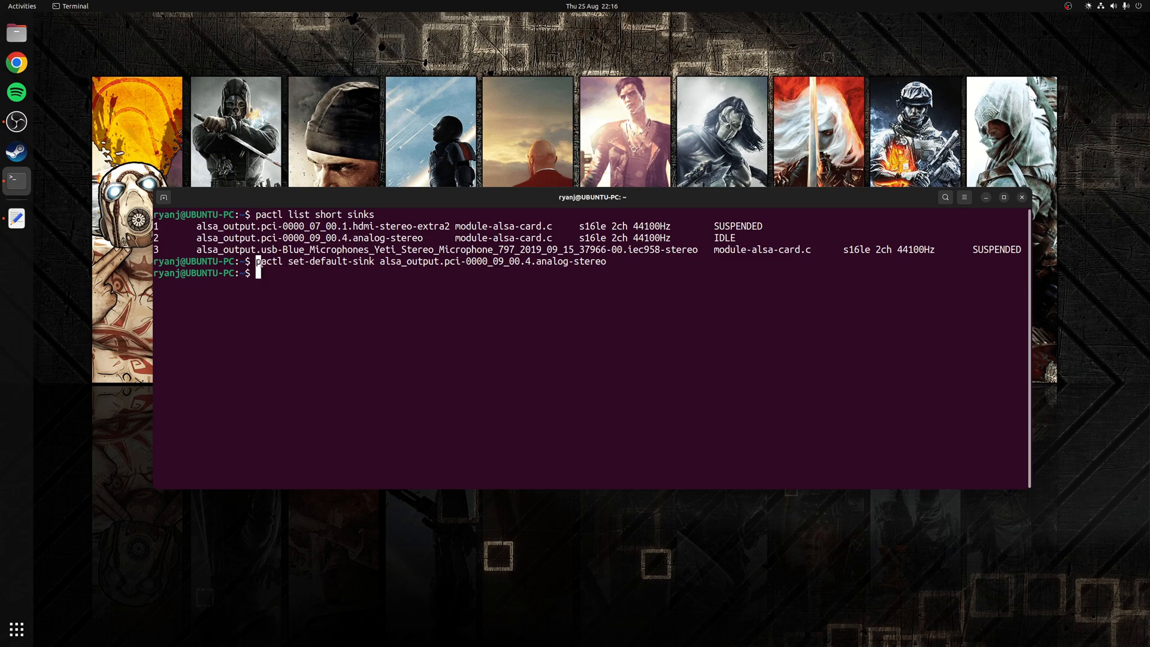
click(1020, 196)
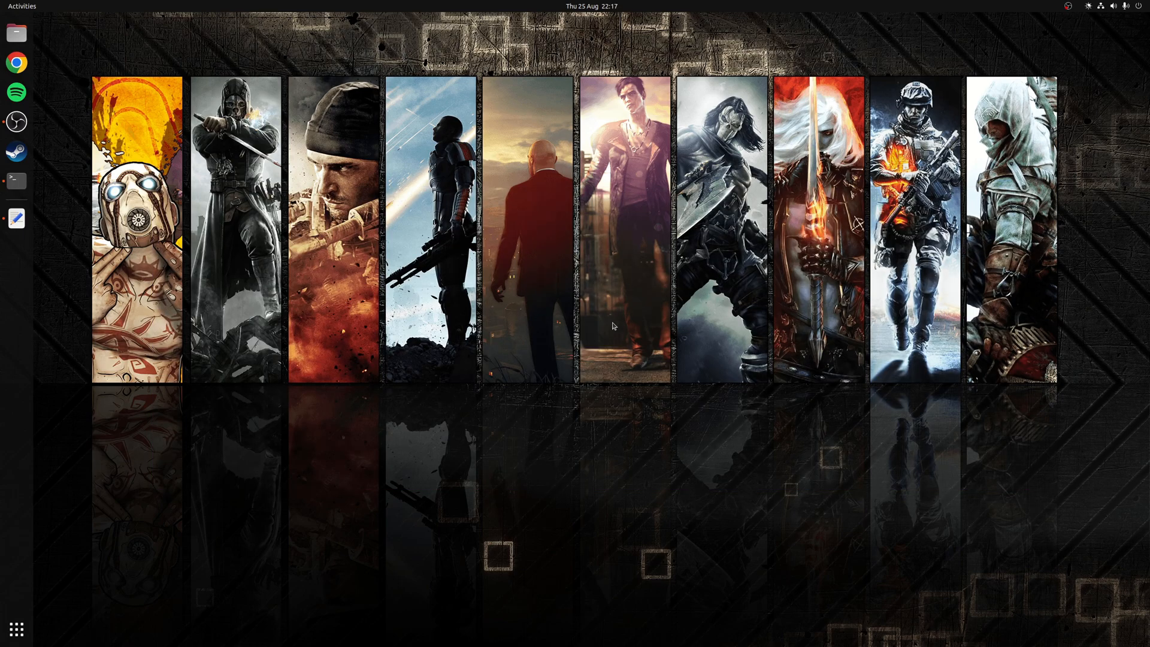
mouse_move(313, 392)
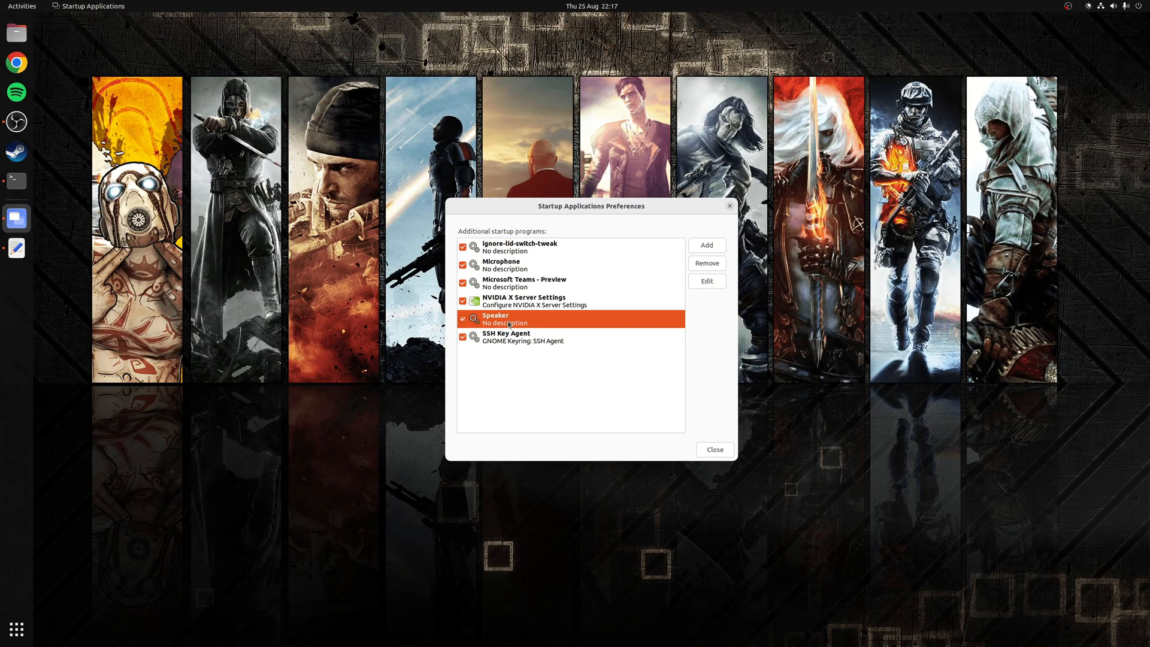
click(706, 281)
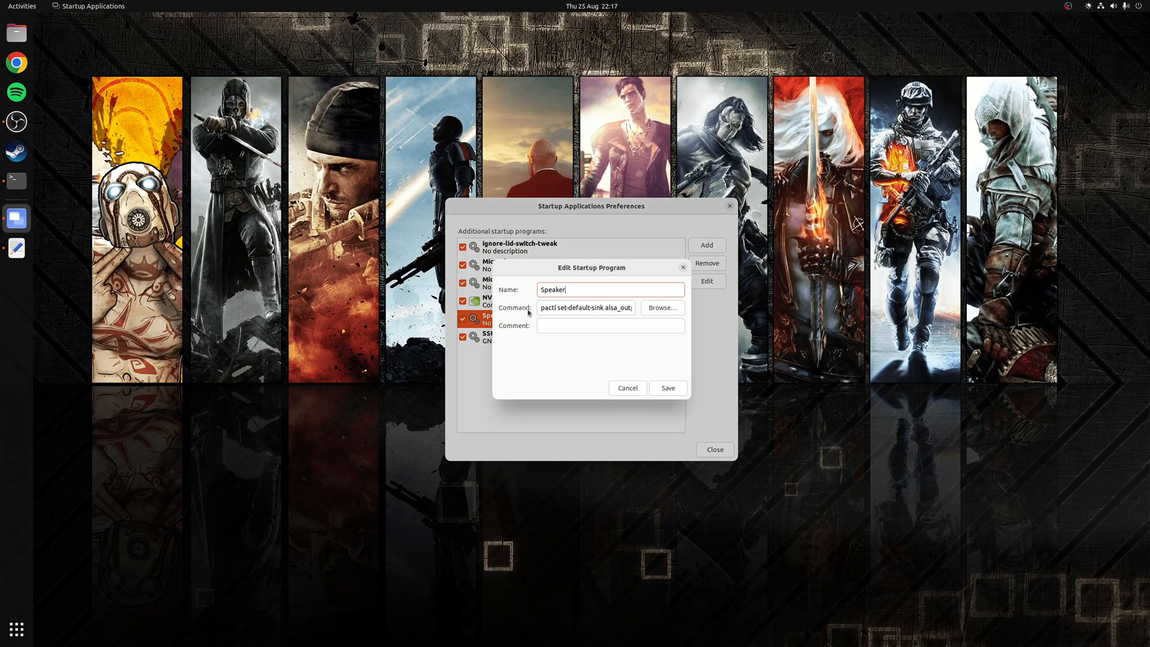
triple_click(585, 307)
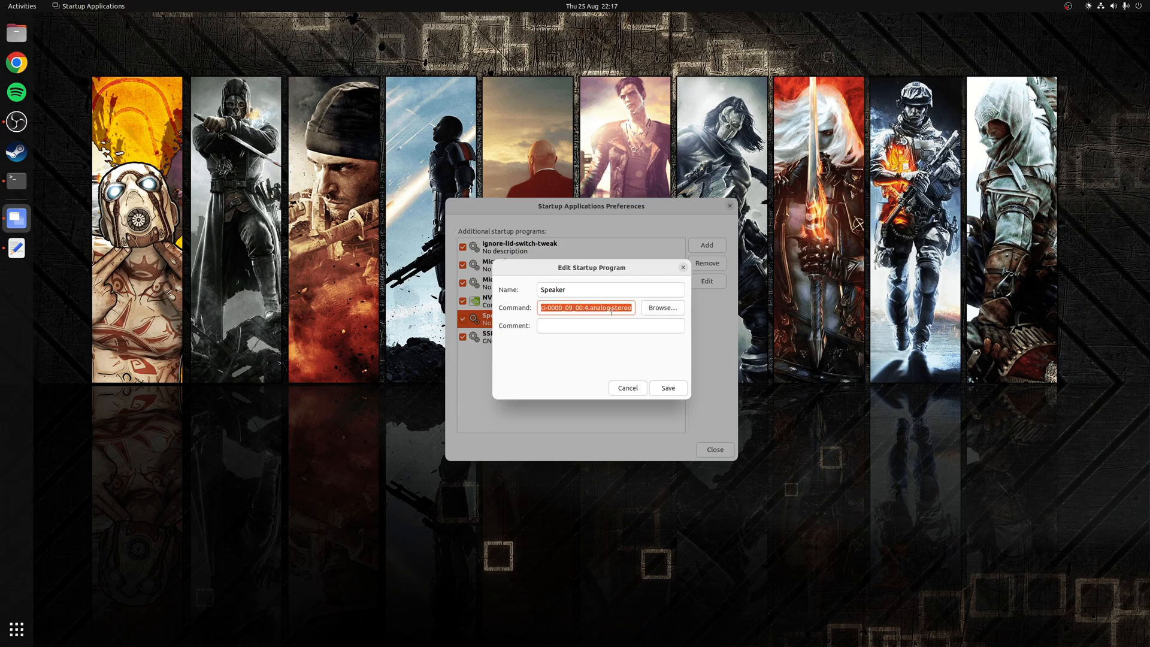
click(626, 388)
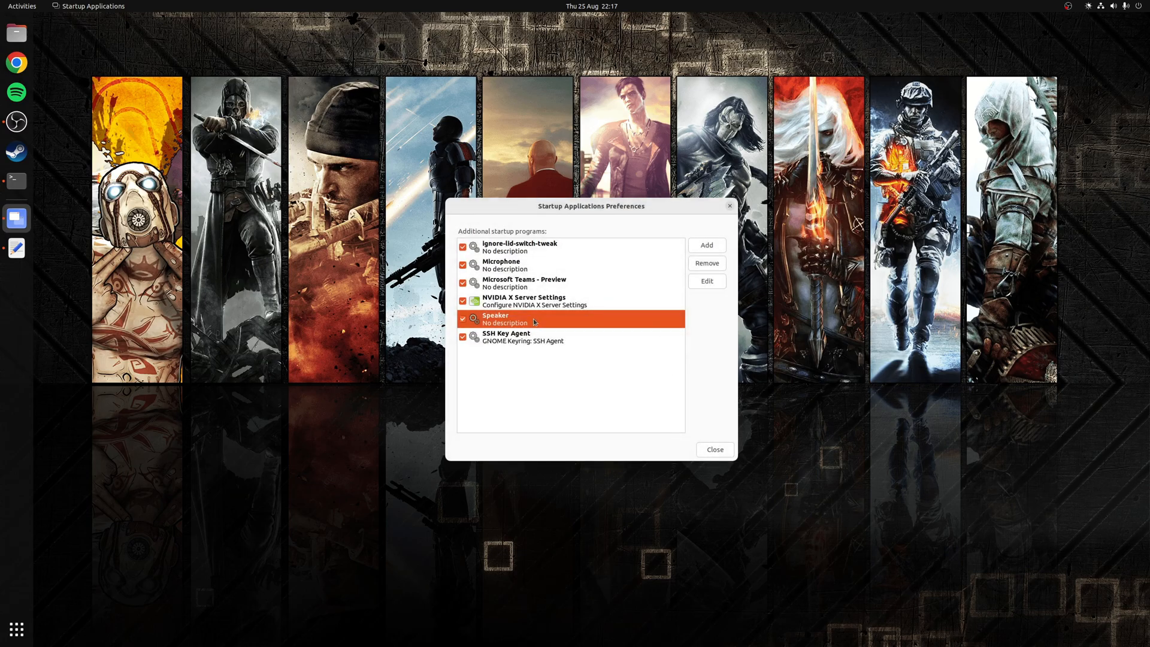
click(712, 449)
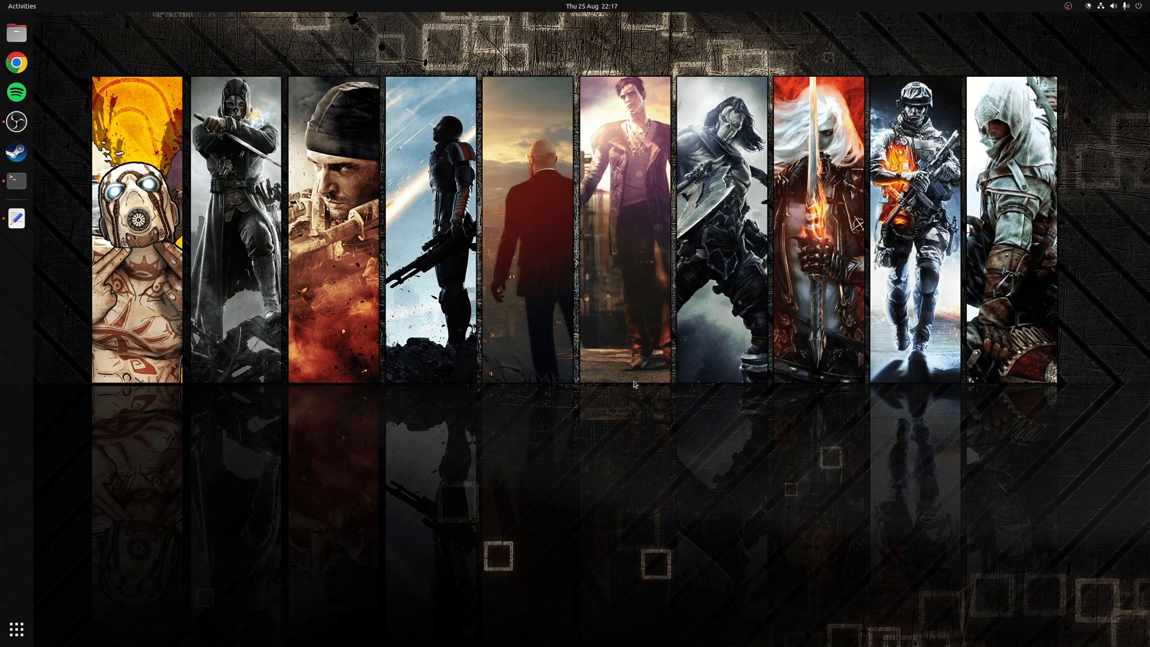
Set the copied Yeti monitor source as default with pactl set-default-source.
click(16, 181)
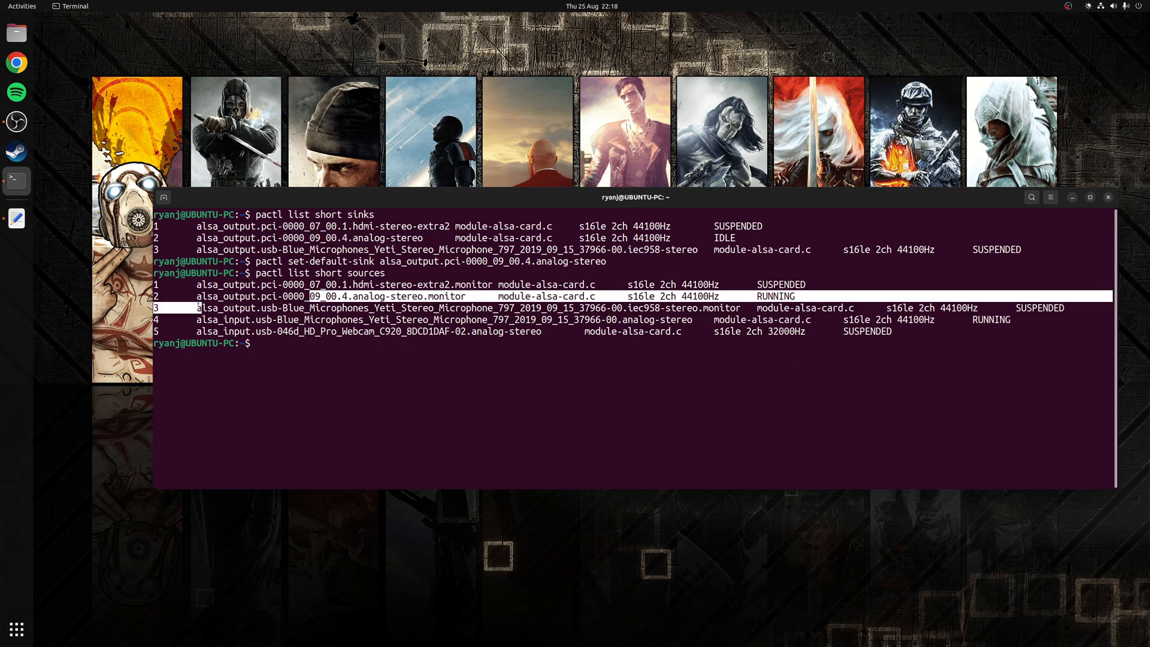
right_click(733, 311)
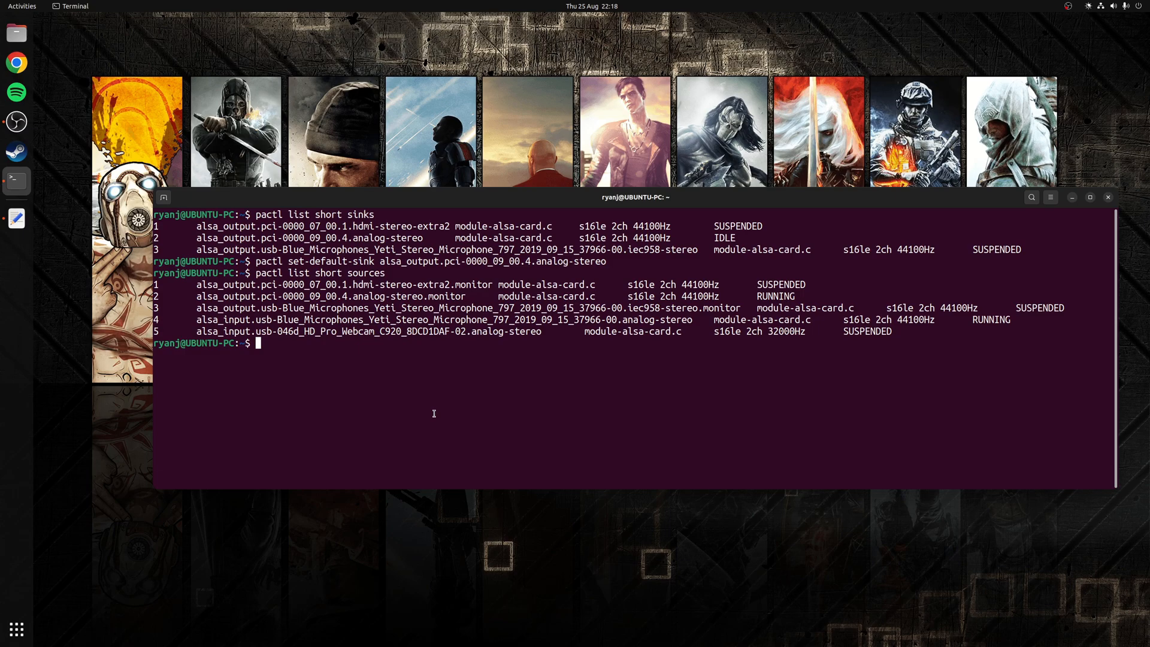
text(pactl set-default-source)
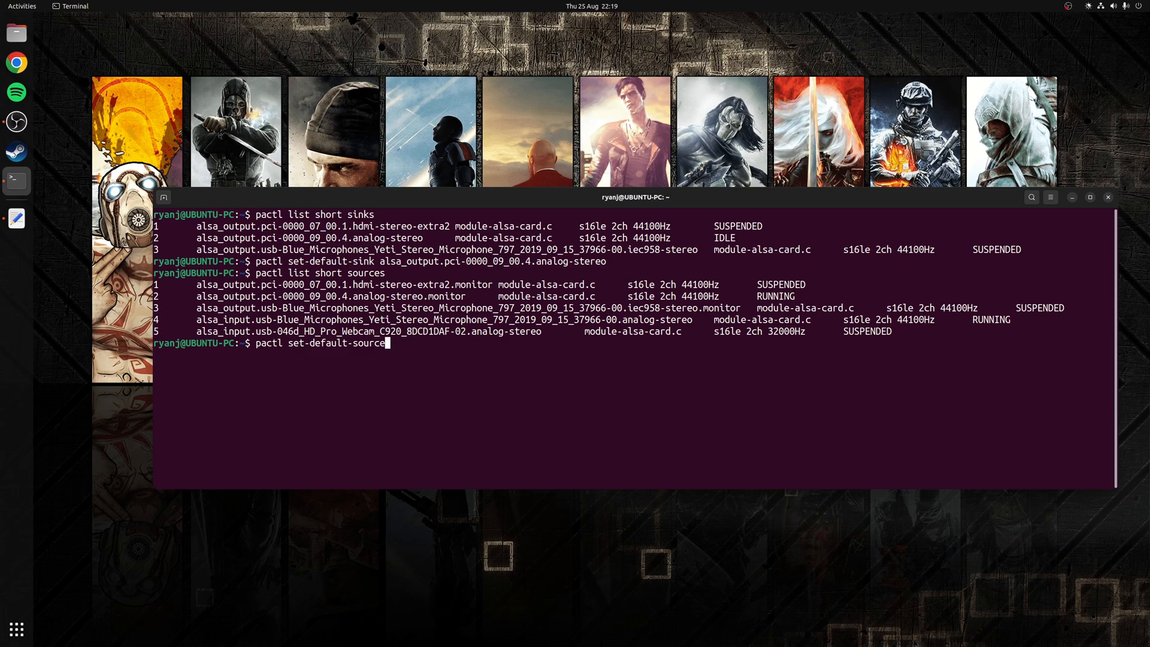
right_click(487, 384)
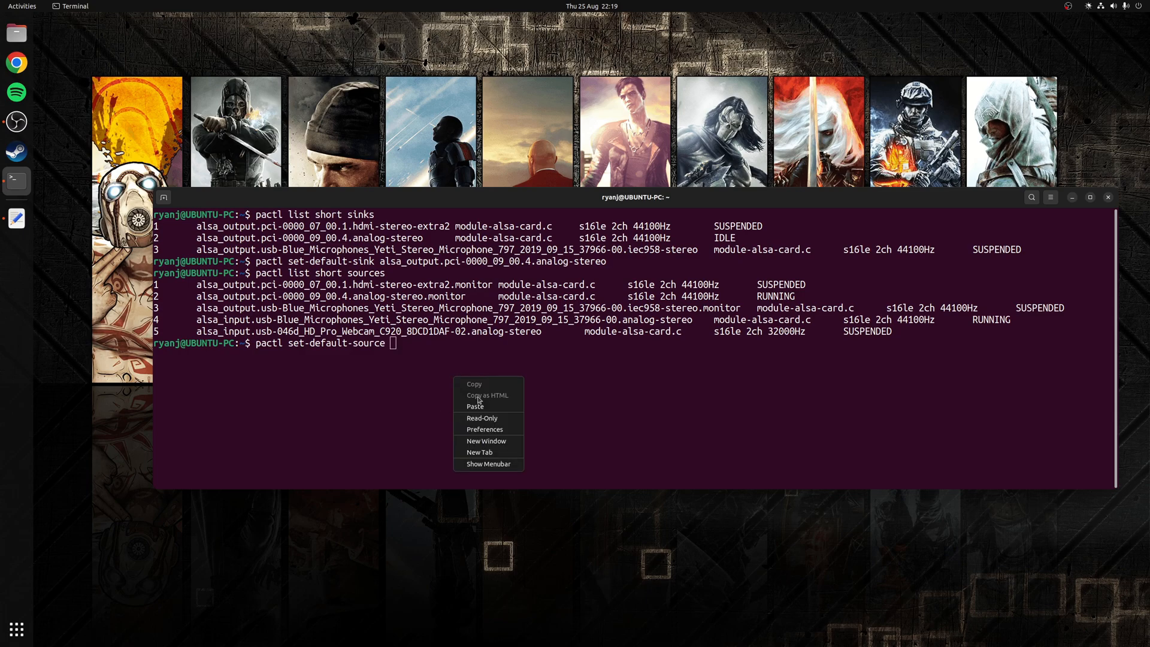
click(475, 406)
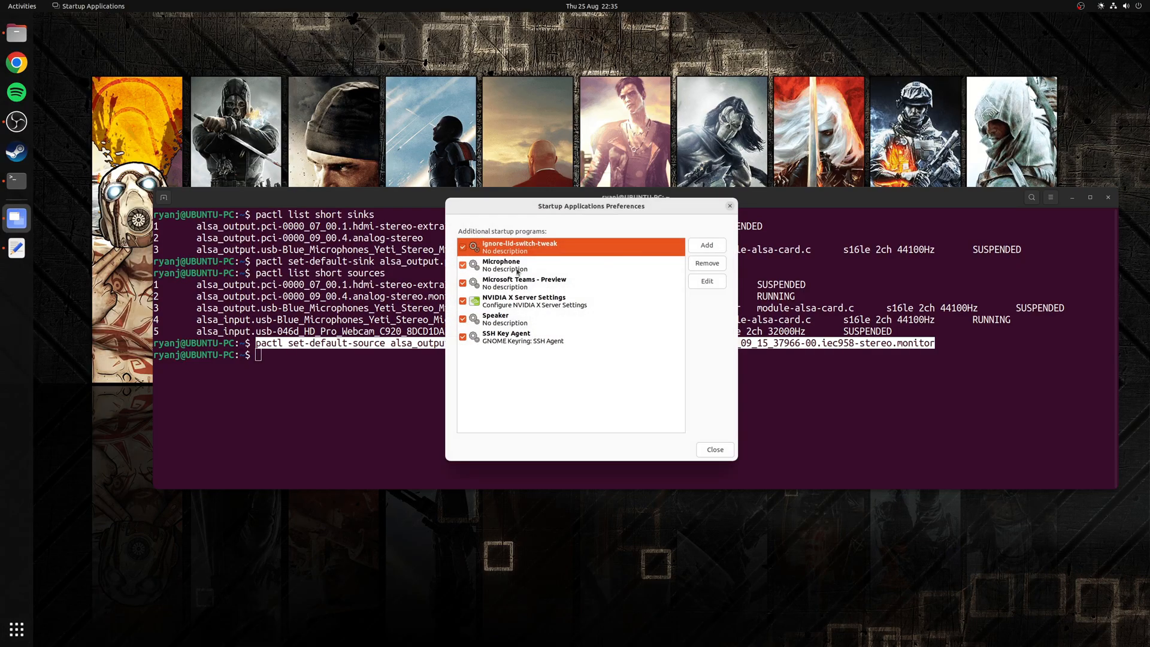
Edit the Microphone startup entry and save its pactl set-default-source command.
click(502, 264)
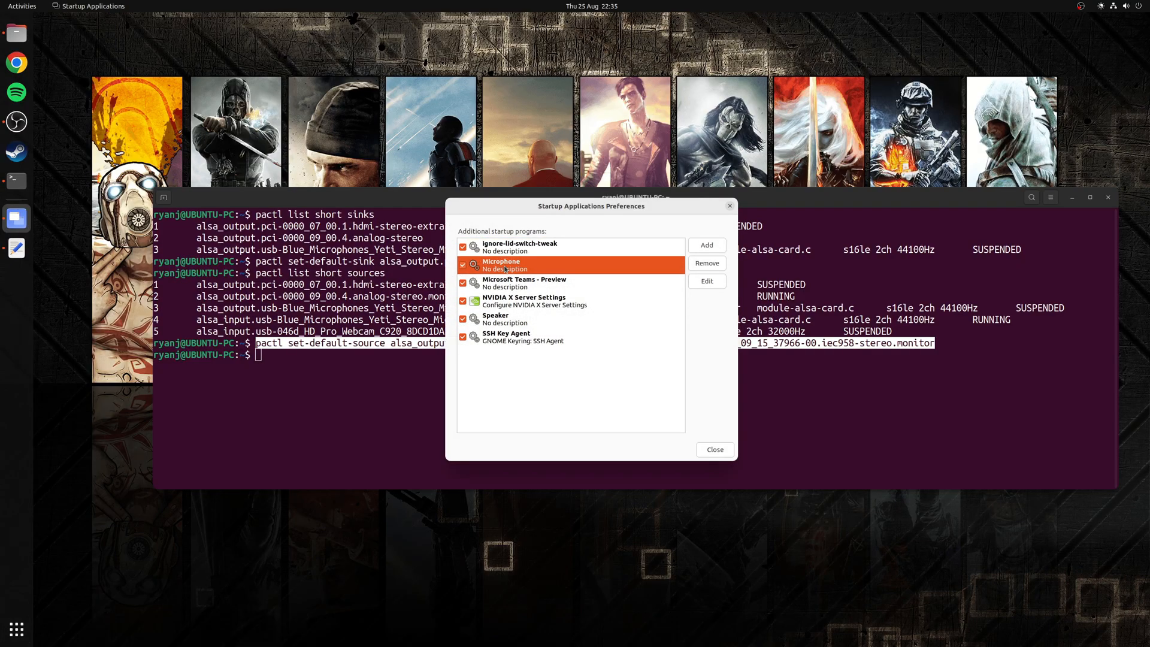
click(706, 281)
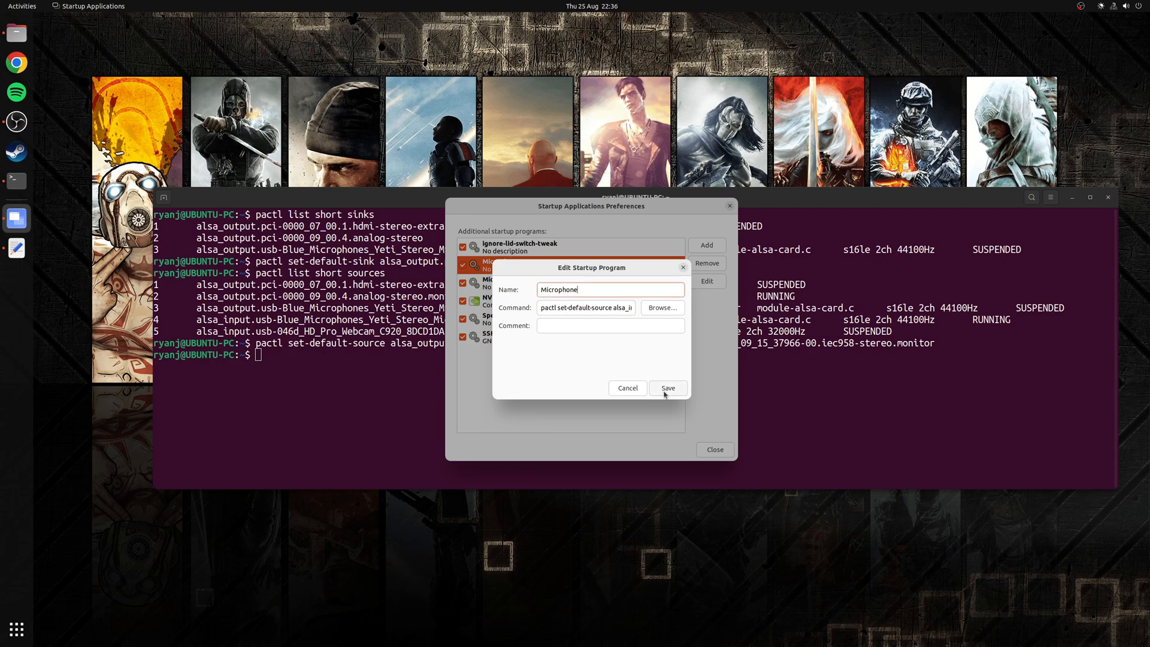
click(666, 388)
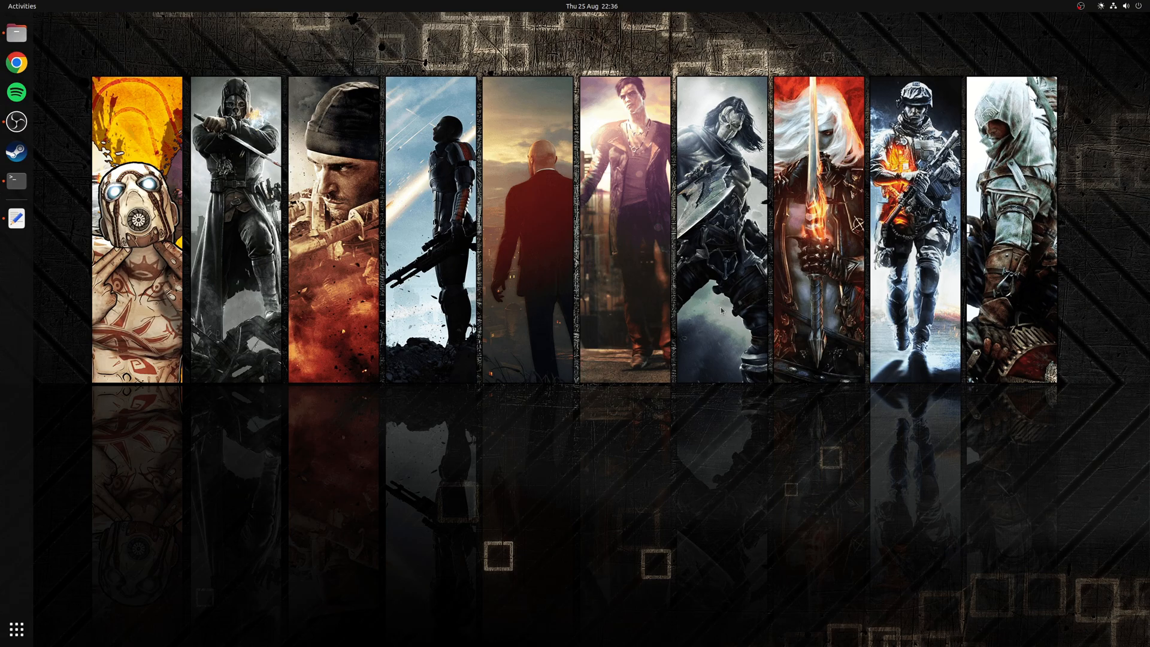
mouse_move(609, 256)
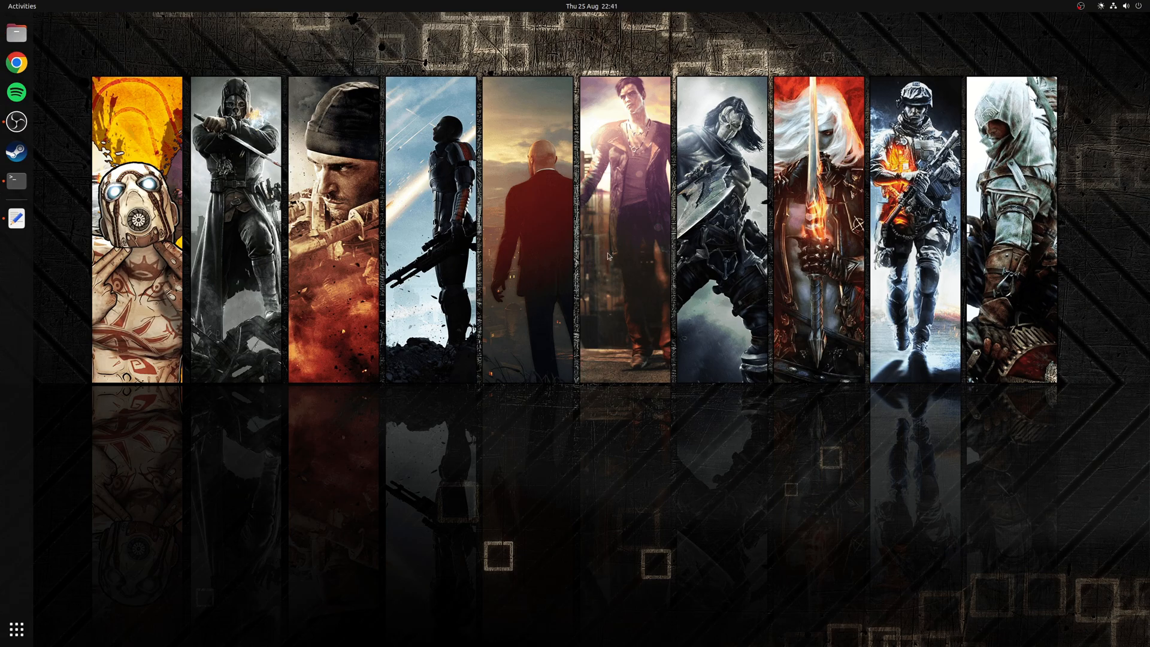